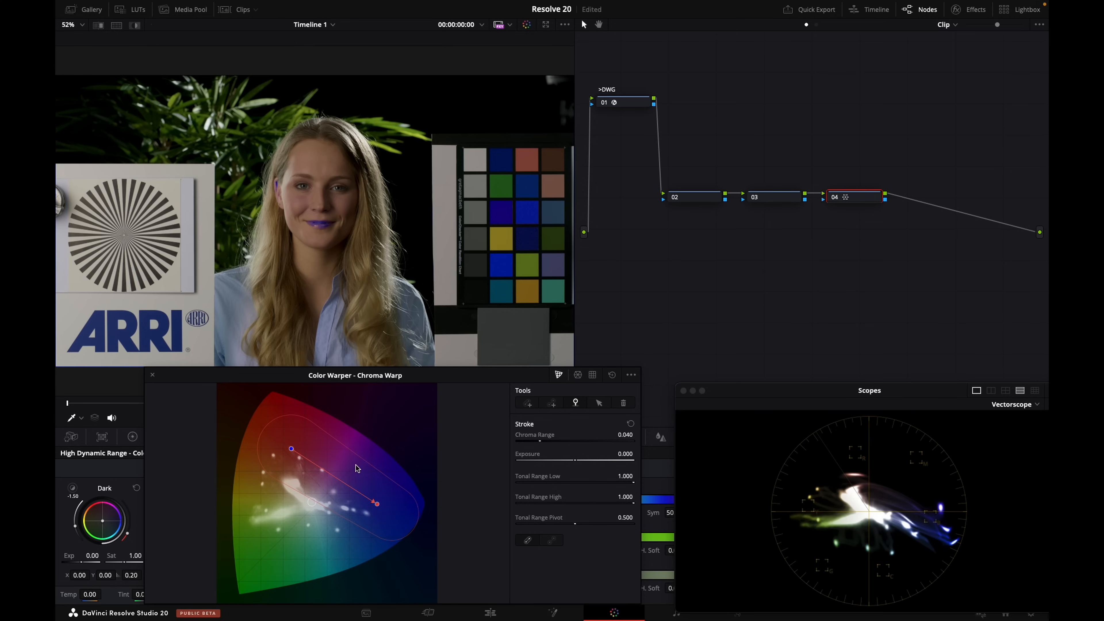
mouse_move(321, 477)
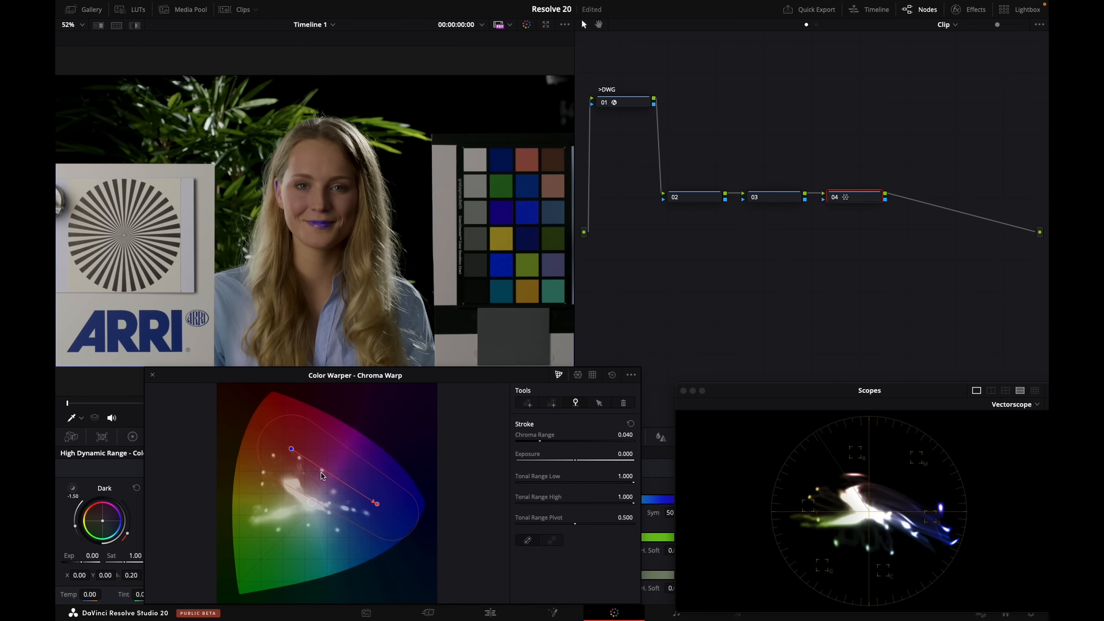
Pin the chroma warp stroke partway along so the magenta chart patch keeps its hue
left_click(322, 472)
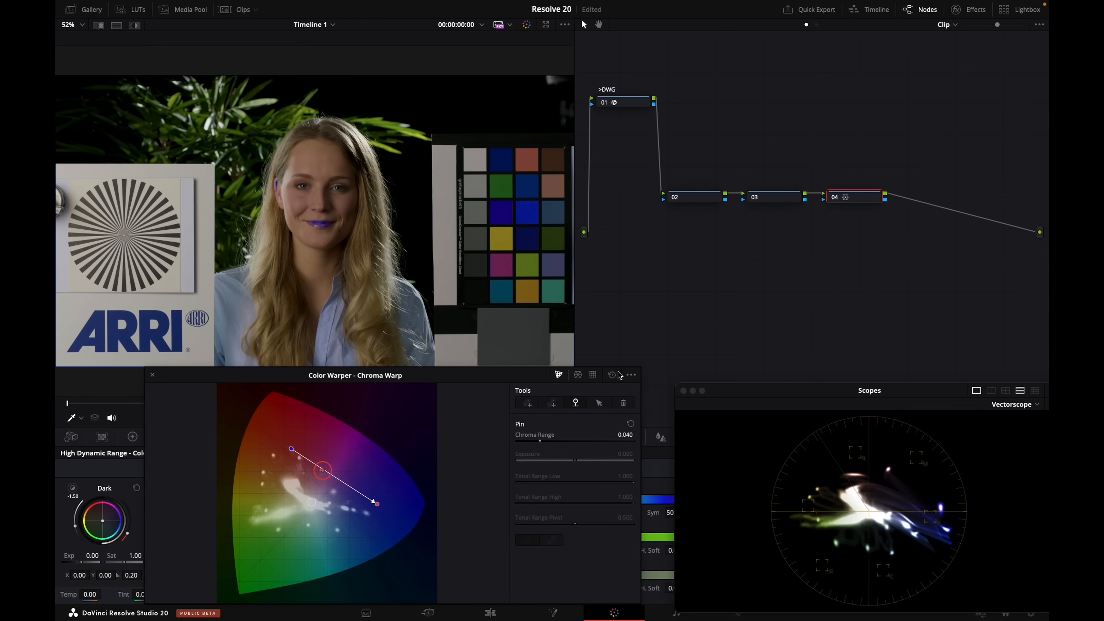
left_click(575, 402)
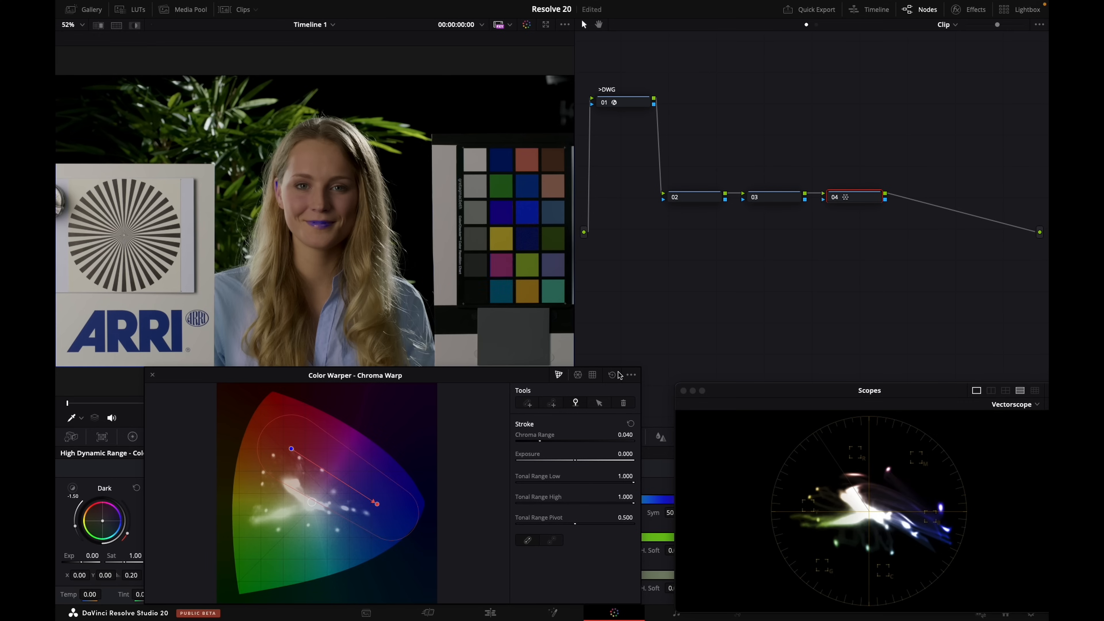
left_click(323, 470)
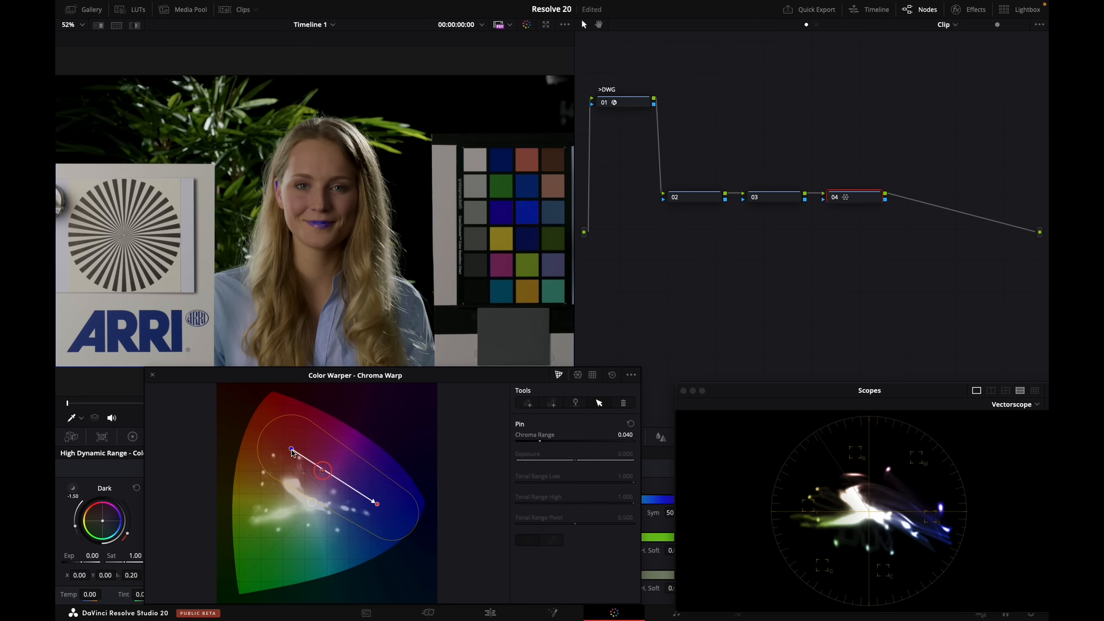
left_click(293, 451)
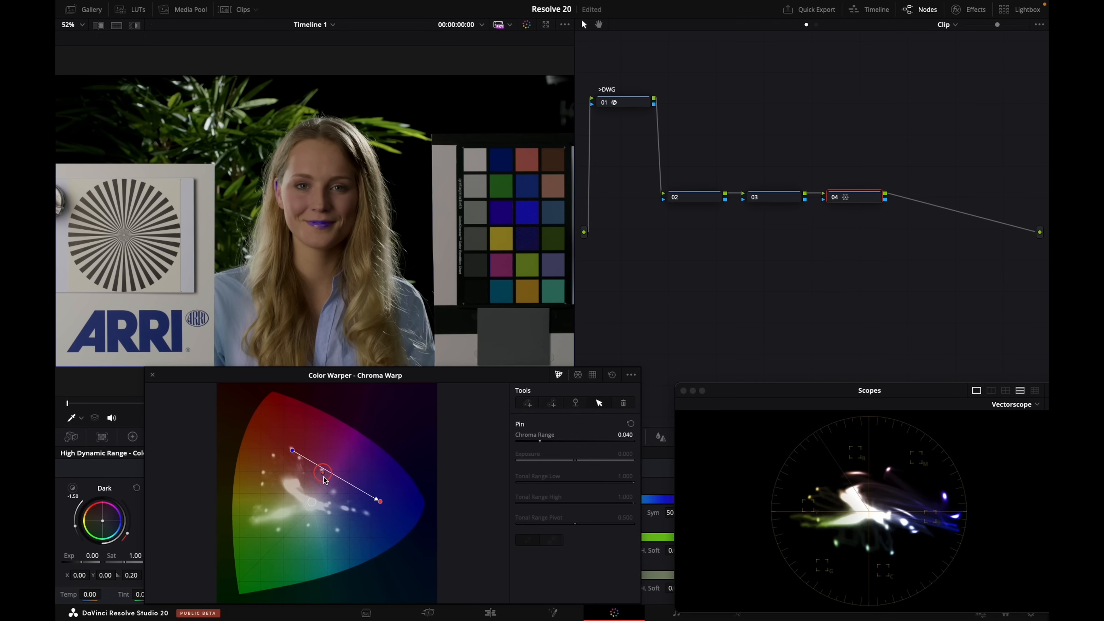
mouse_move(615, 430)
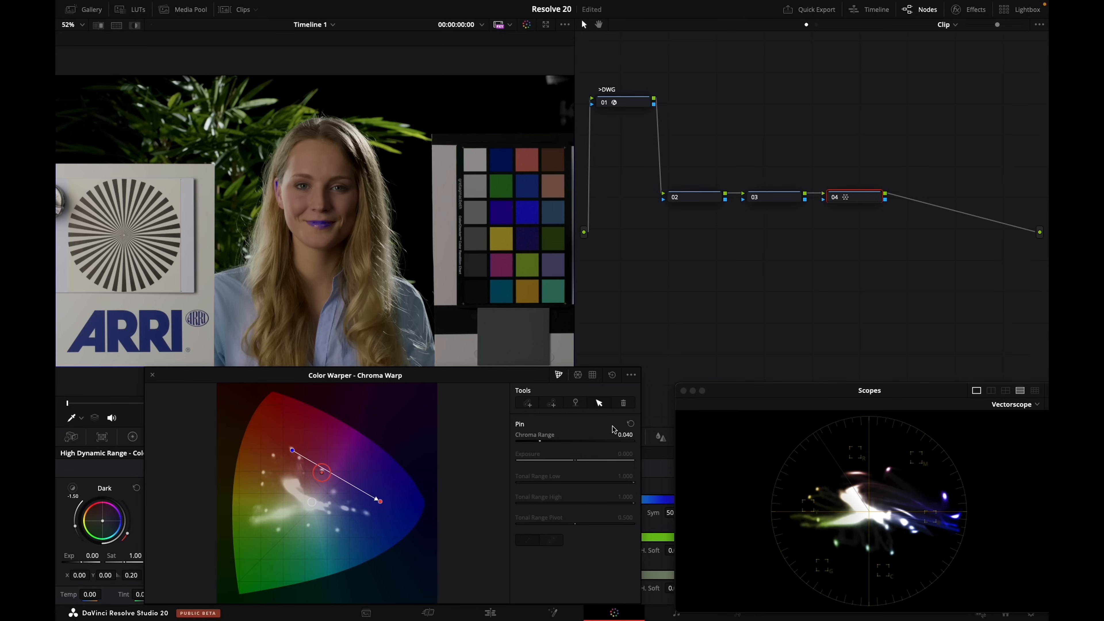